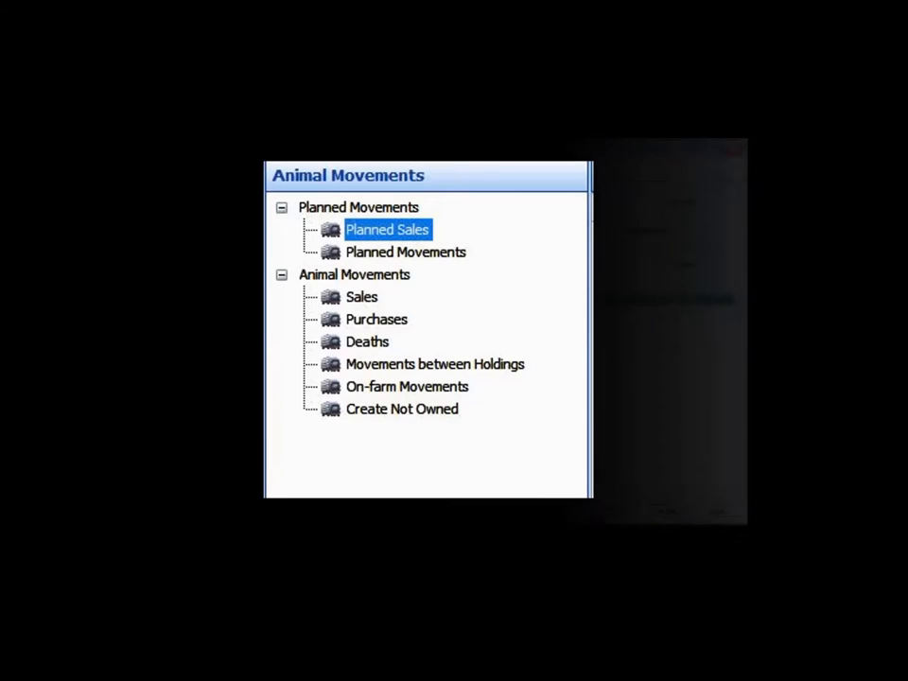
Step: Open Planned Sales and the Woodhead Brothers sale of five steers
{"action": "double_click", "coordinate": [387, 229]}
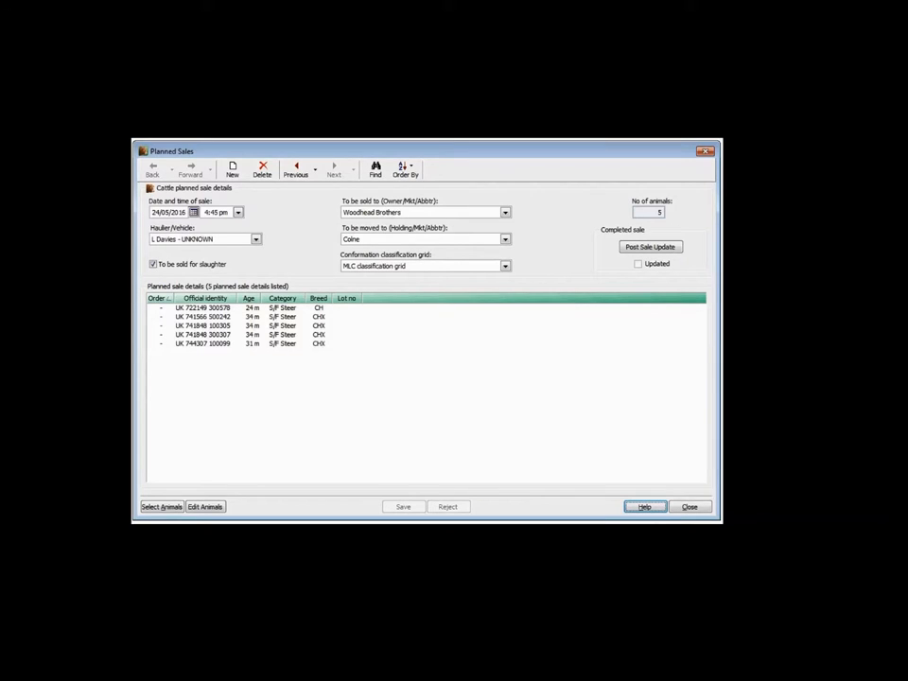
{"action": "left_click", "coordinate": [351, 173]}
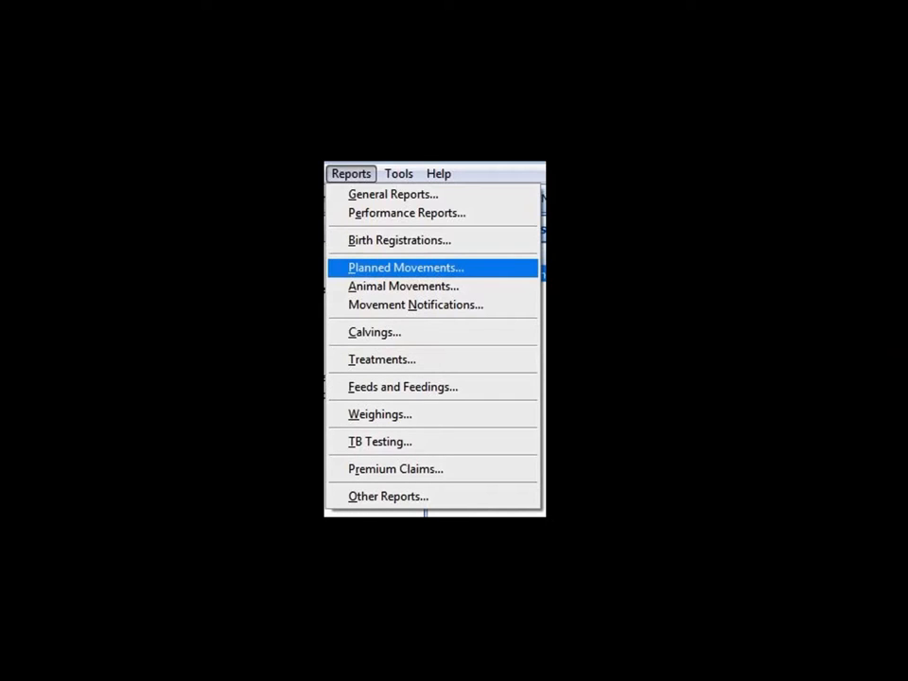
Step: Browse the planned movement declaration reports in the Report Library
{"action": "left_click", "coordinate": [404, 267]}
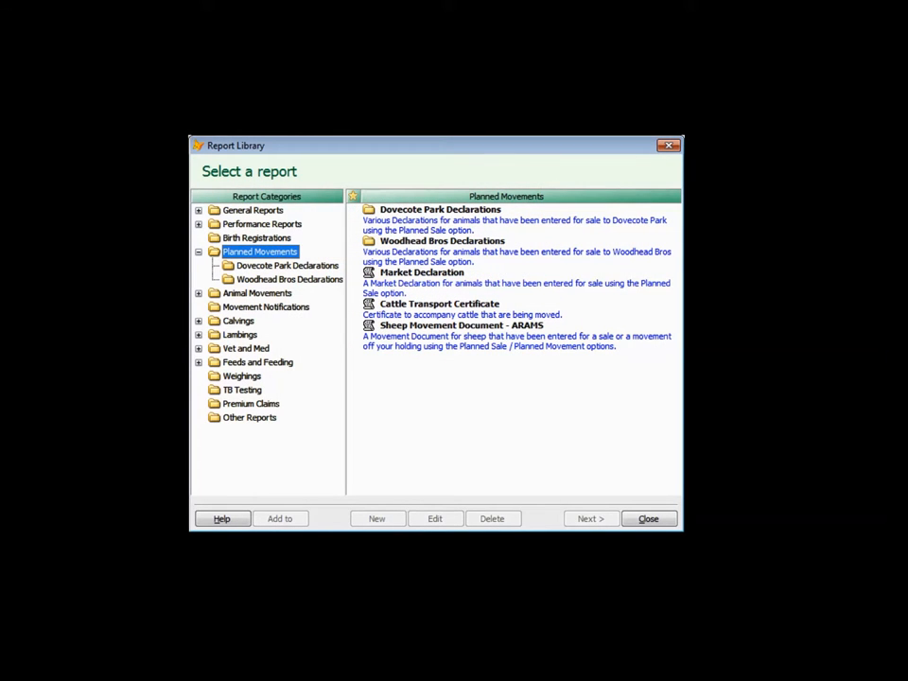
{"action": "left_click", "coordinate": [291, 279]}
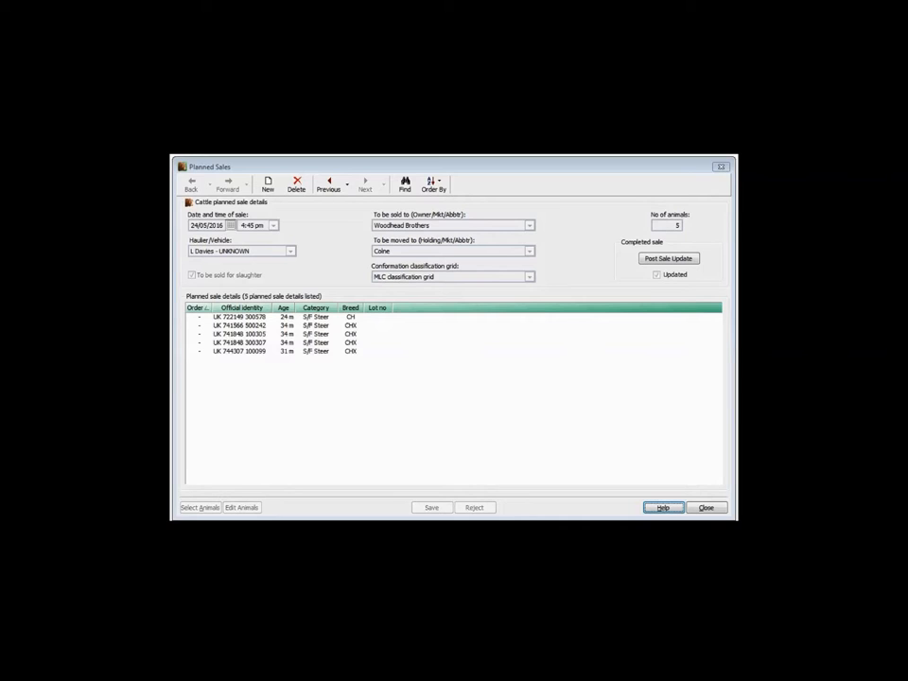
Step: Post the Woodhead Brothers planned sale as a completed sale
{"action": "left_click", "coordinate": [668, 257]}
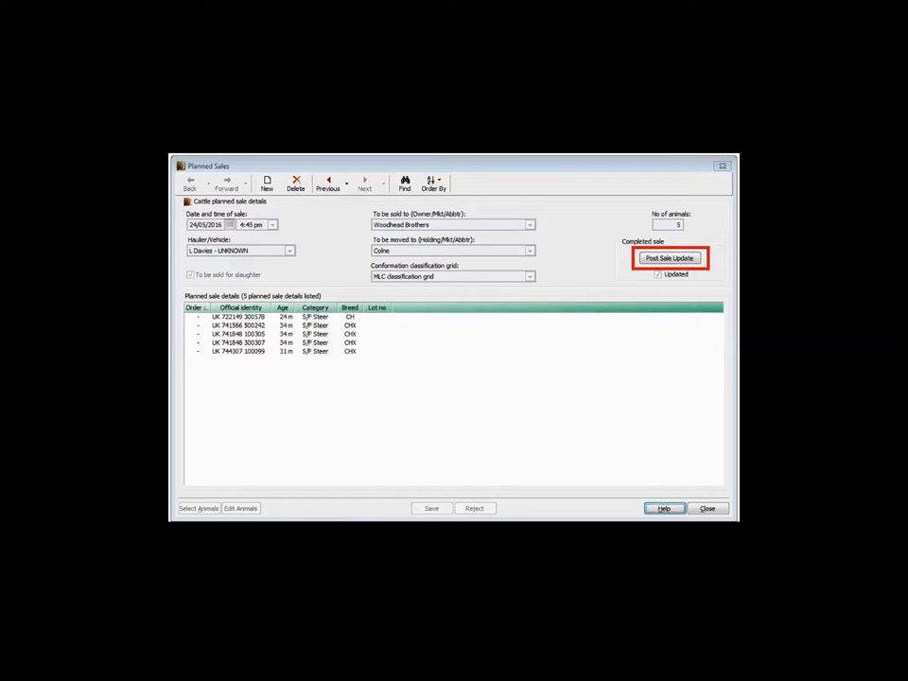
{"action": "left_click", "coordinate": [670, 258]}
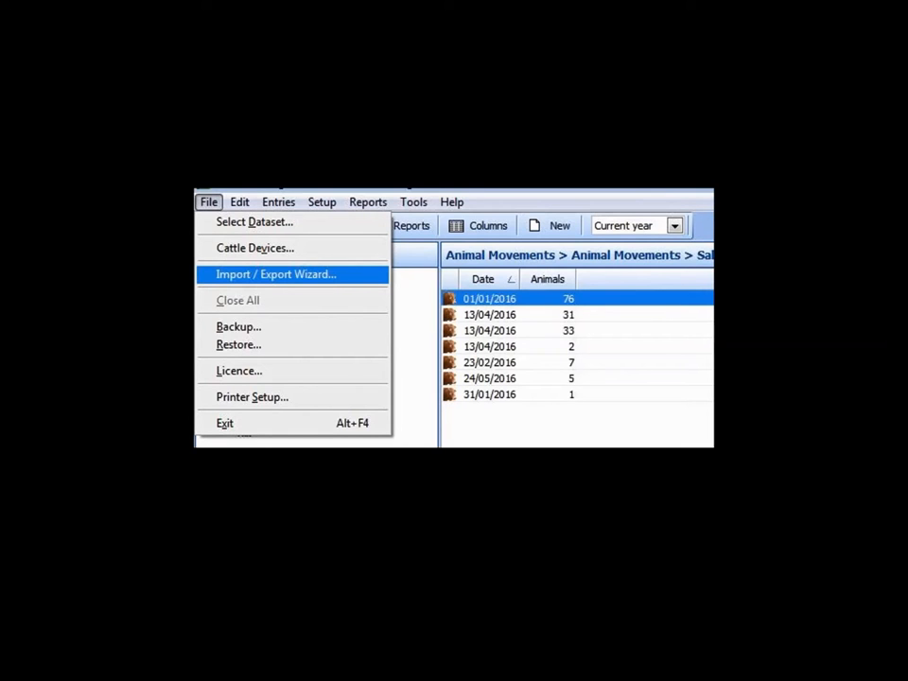
Step: Import the Morrisons BeefCarcass SM Demo kill data into the Woodhead Brothers sale
{"action": "left_click", "coordinate": [275, 274]}
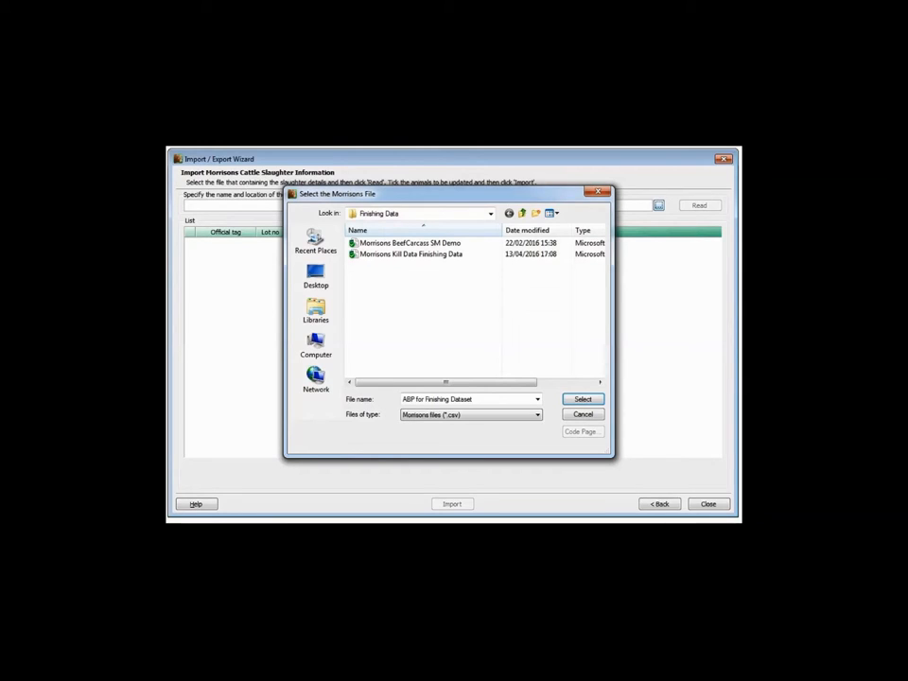
{"action": "left_click", "coordinate": [582, 398]}
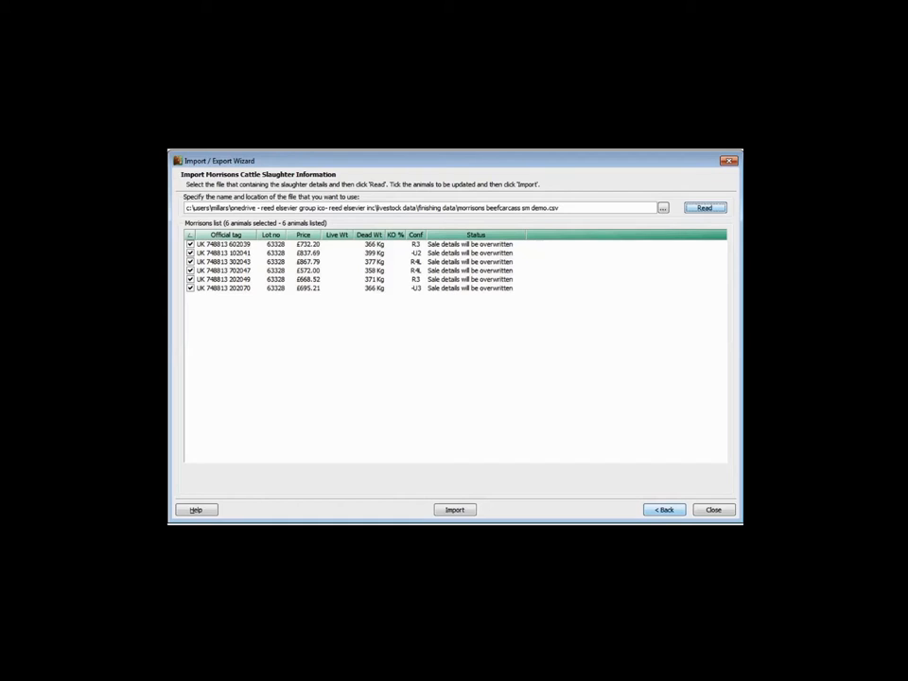
{"action": "left_click", "coordinate": [454, 510]}
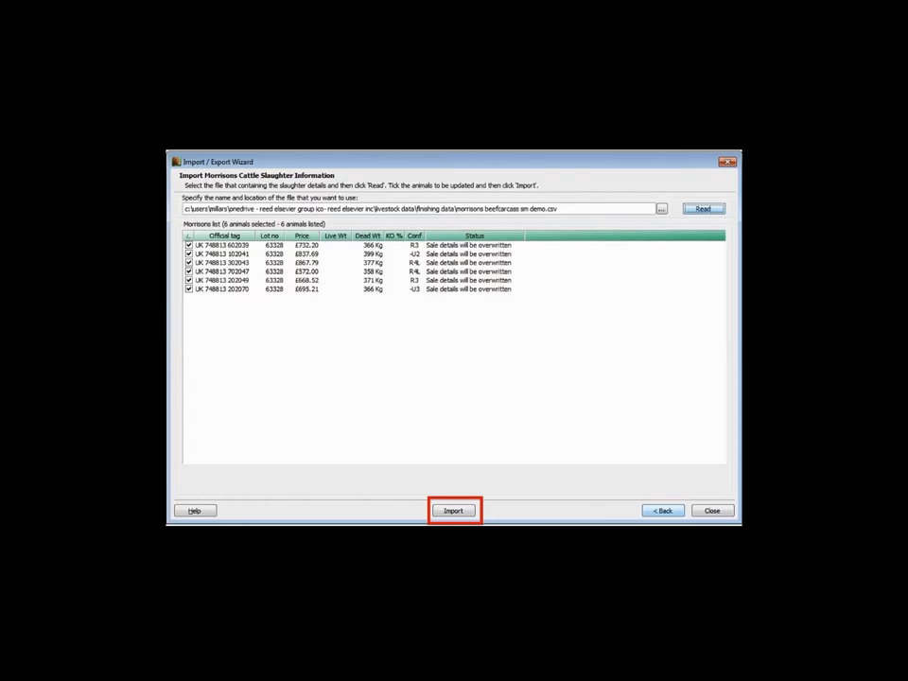
{"action": "left_click", "coordinate": [454, 510]}
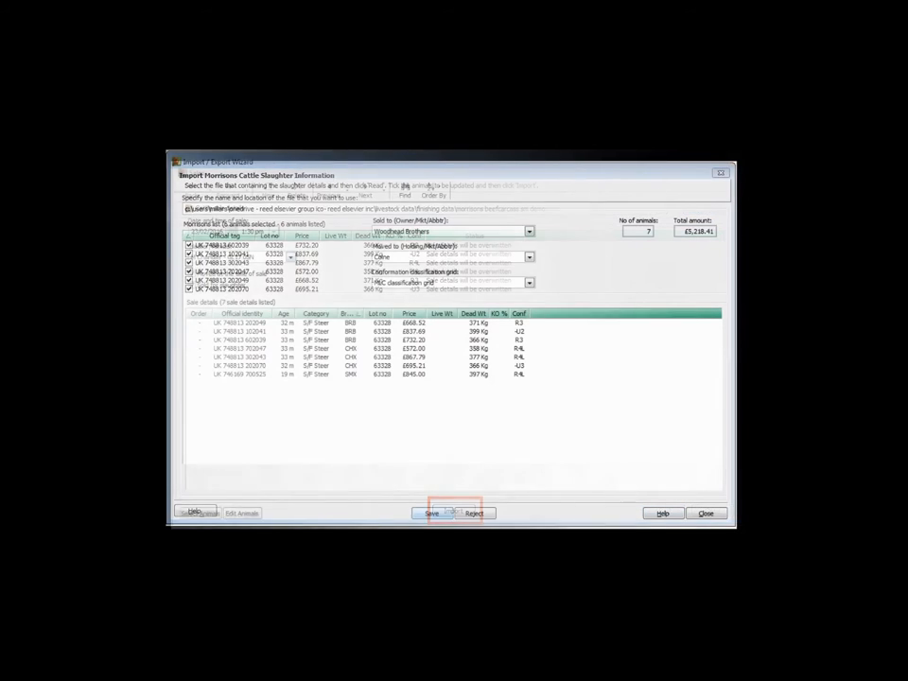
{"action": "left_click", "coordinate": [454, 513]}
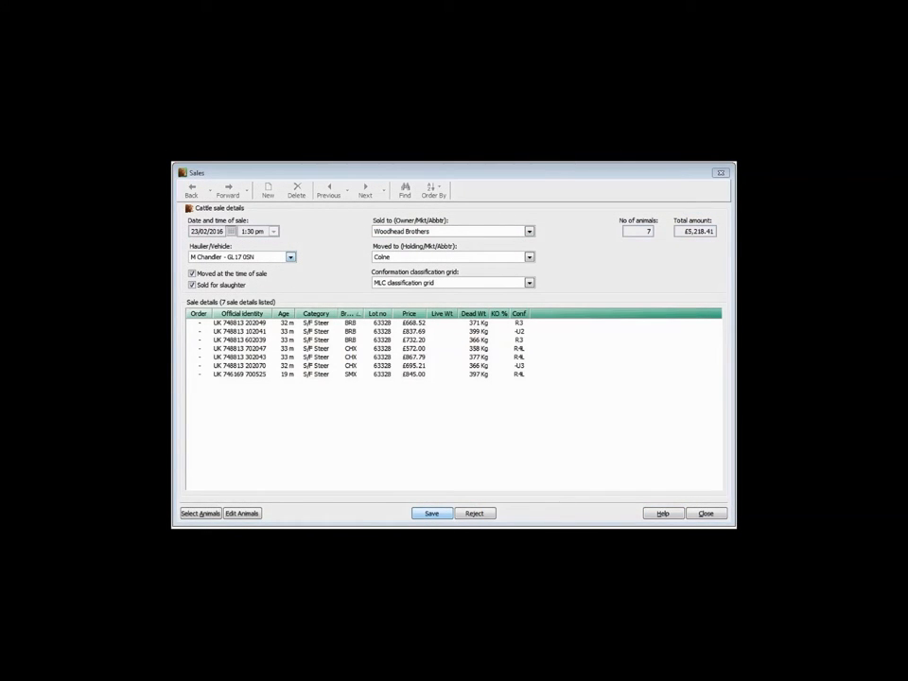